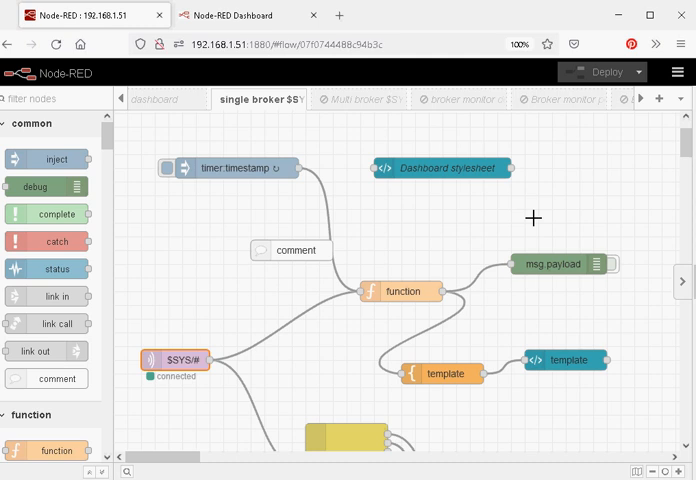
View the Mosquitto monitor dashboard full-screen as uptime and active clients (4384) refresh.
click(236, 16)
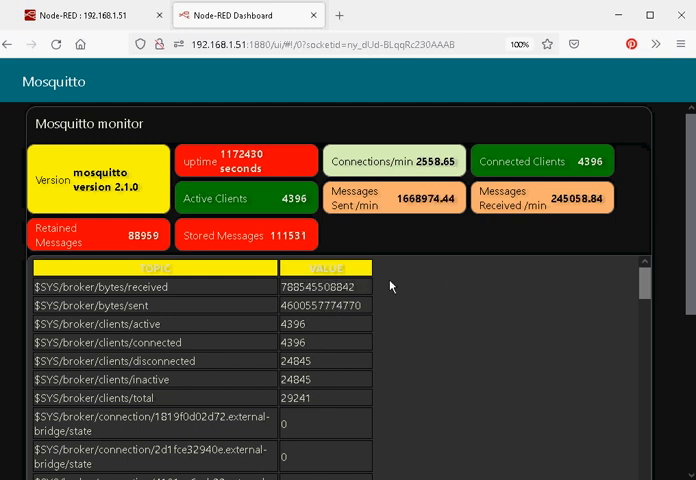
mouse_move(440, 278)
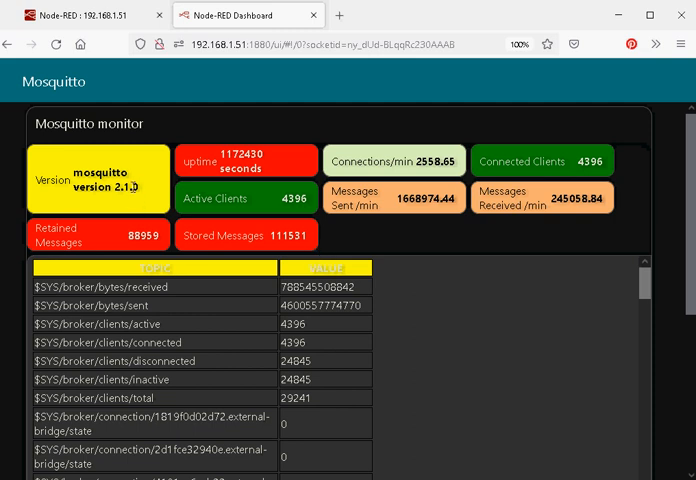
key(F11)
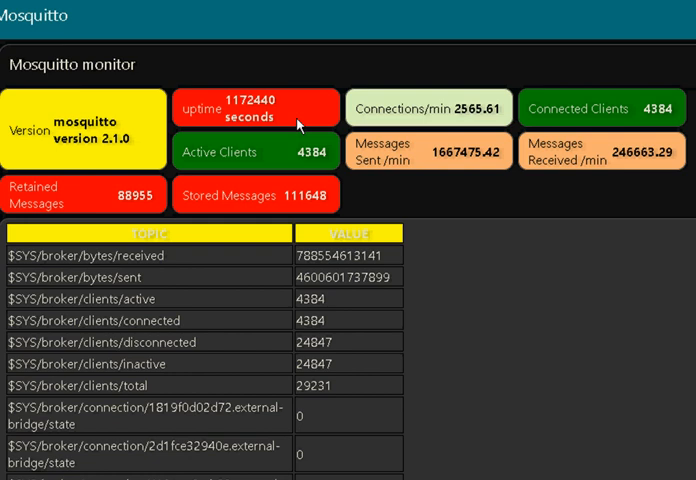
mouse_move(444, 210)
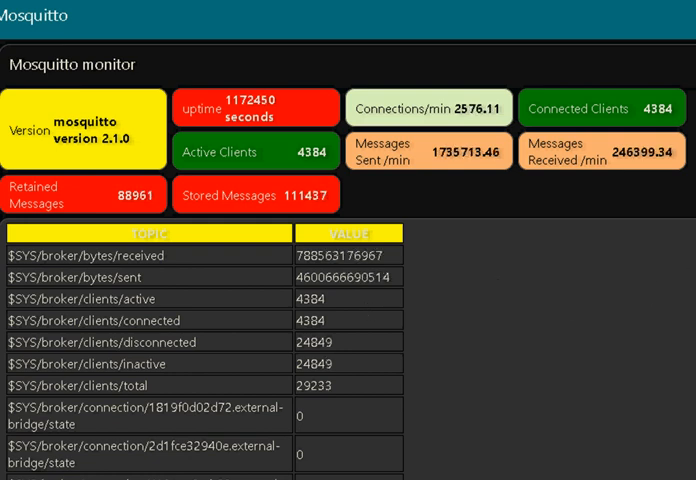
mouse_move(196, 320)
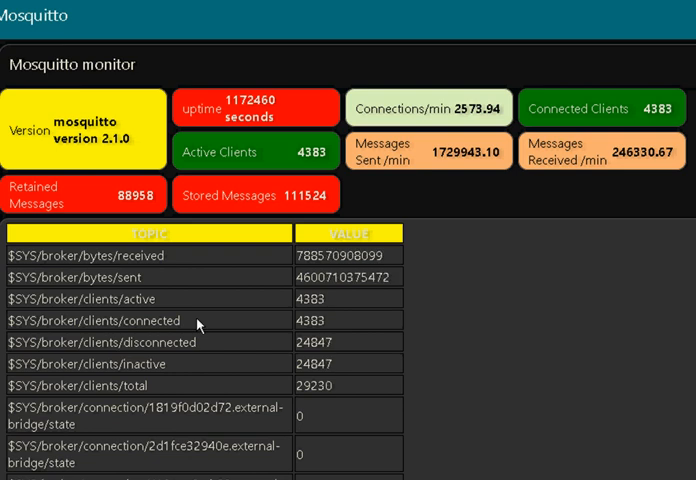
mouse_move(428, 184)
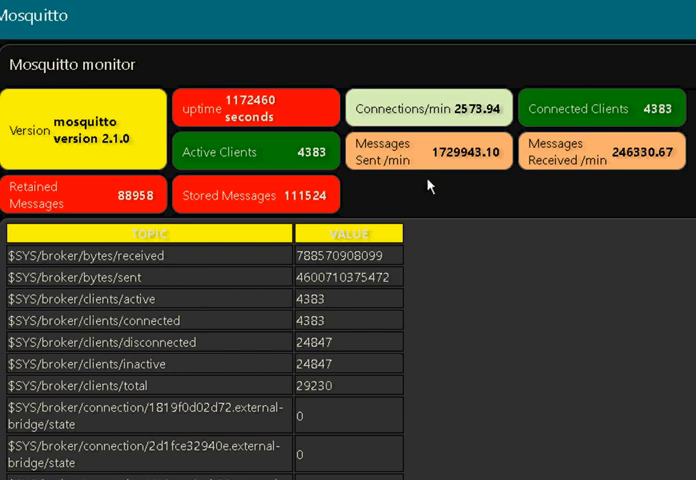
mouse_move(428, 186)
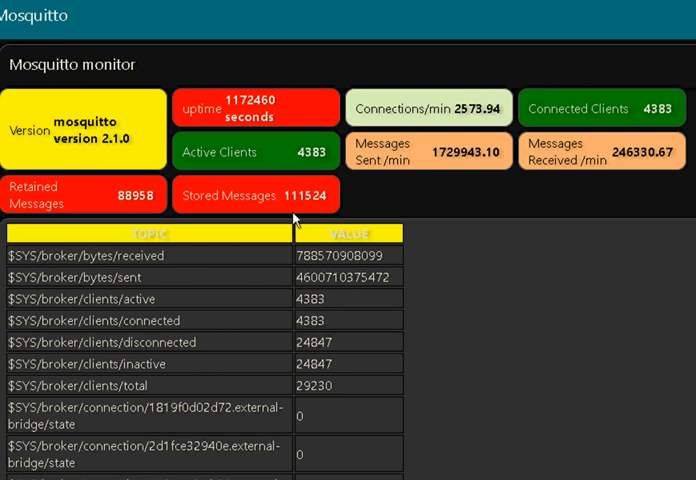
mouse_move(236, 322)
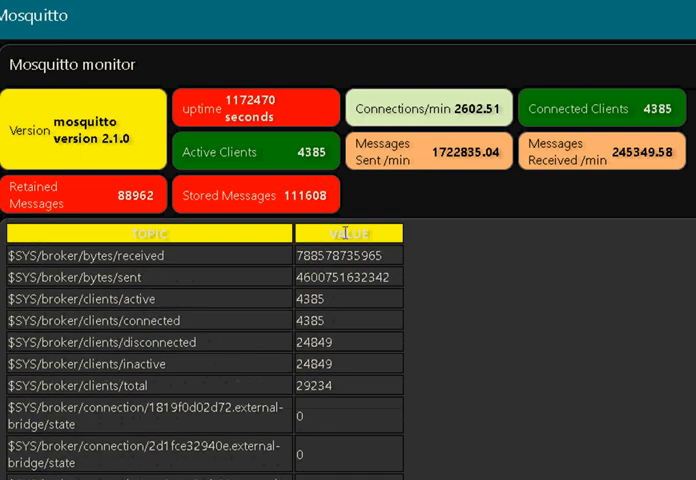
mouse_move(416, 184)
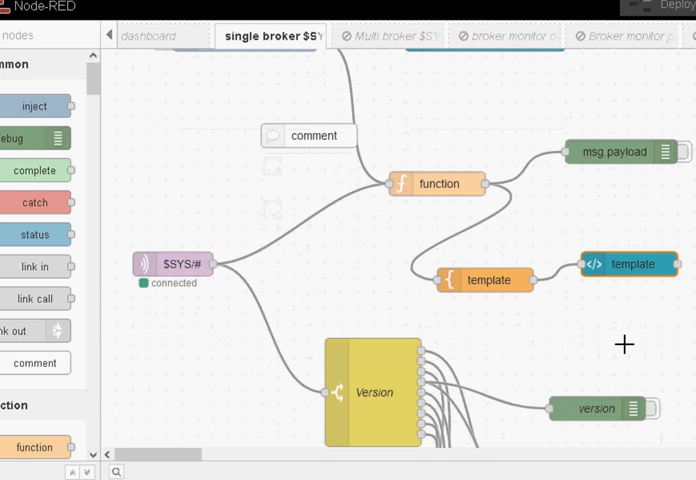
mouse_move(638, 268)
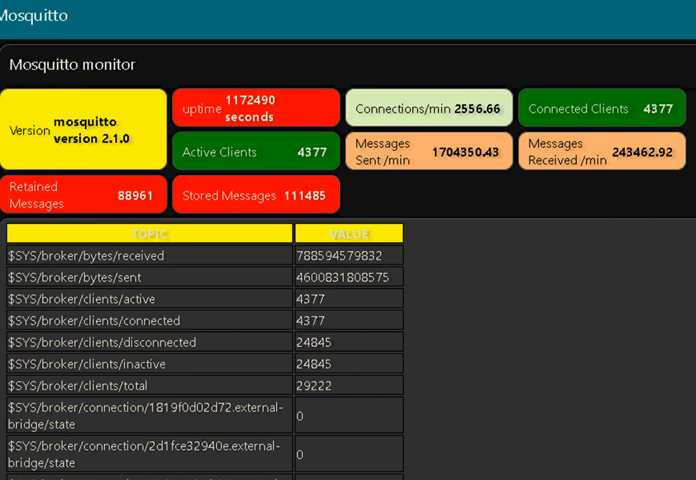
mouse_move(252, 288)
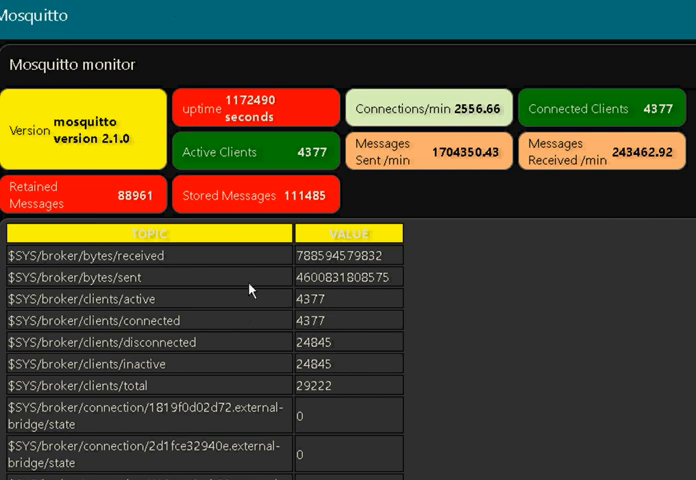
mouse_move(336, 228)
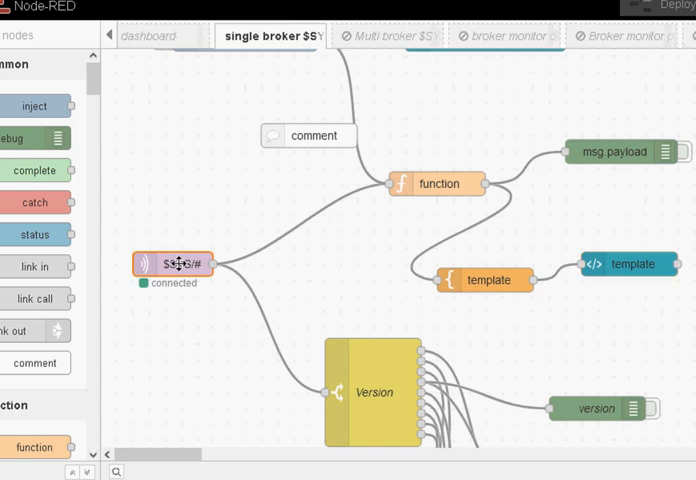
double_click(176, 264)
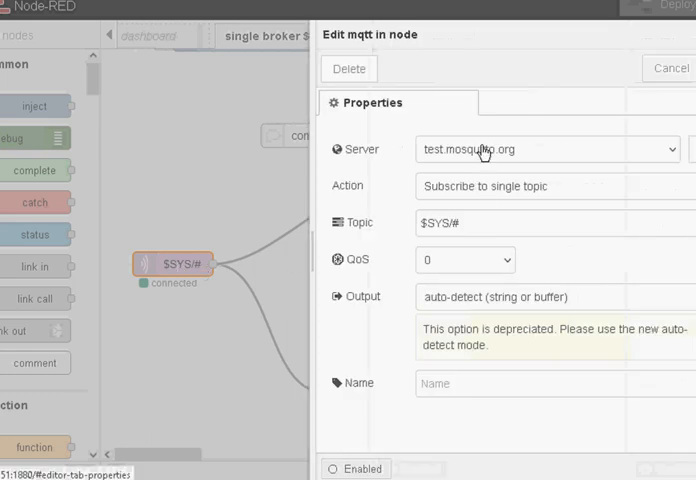
mouse_move(506, 164)
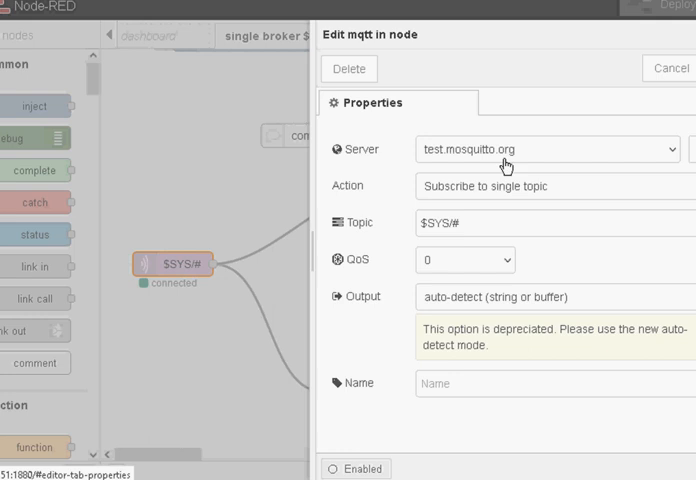
mouse_move(656, 122)
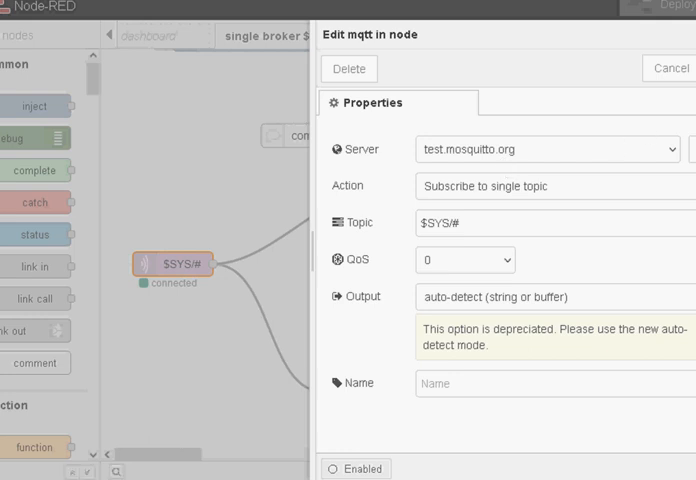
click(668, 68)
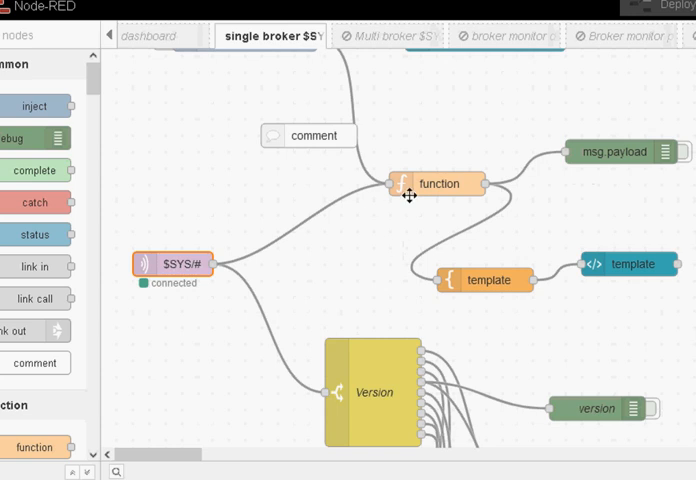
mouse_move(568, 244)
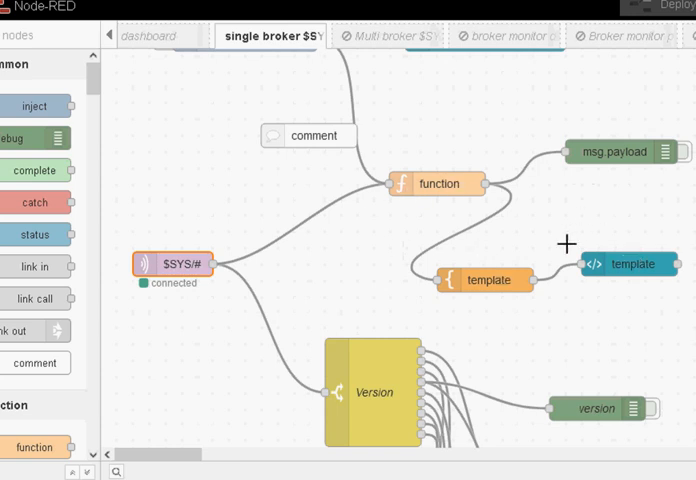
mouse_move(330, 210)
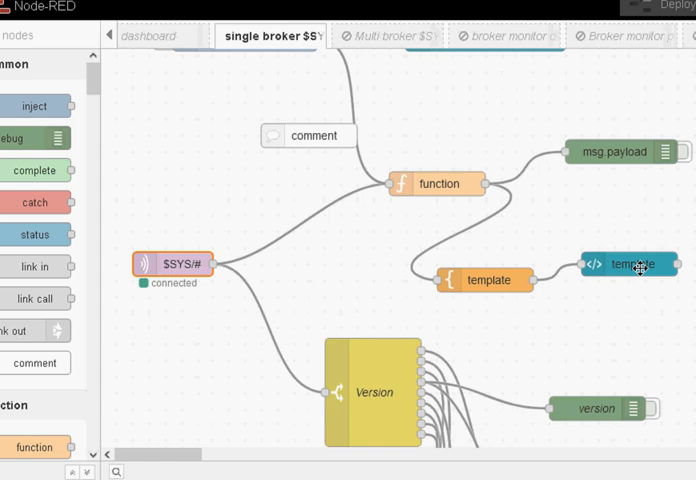
mouse_move(636, 276)
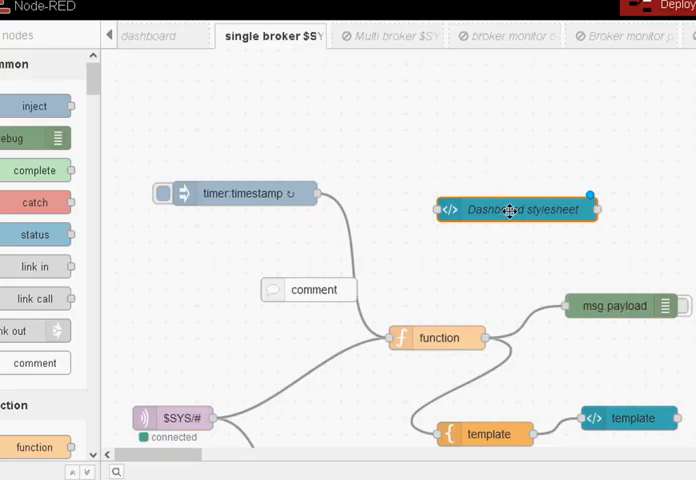
double_click(516, 210)
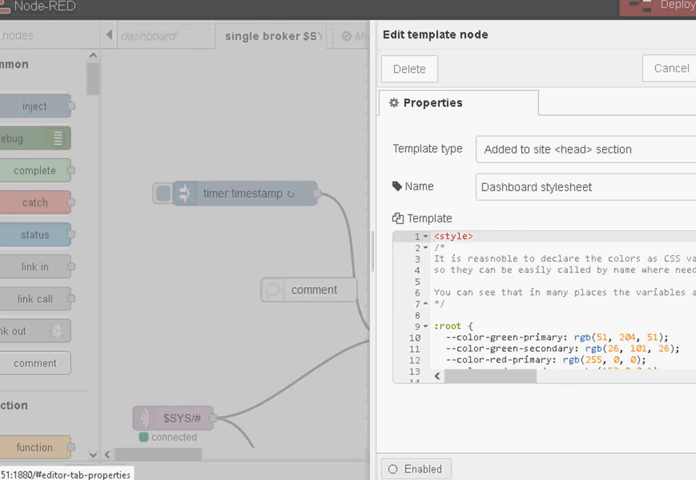
scroll(down, 3)
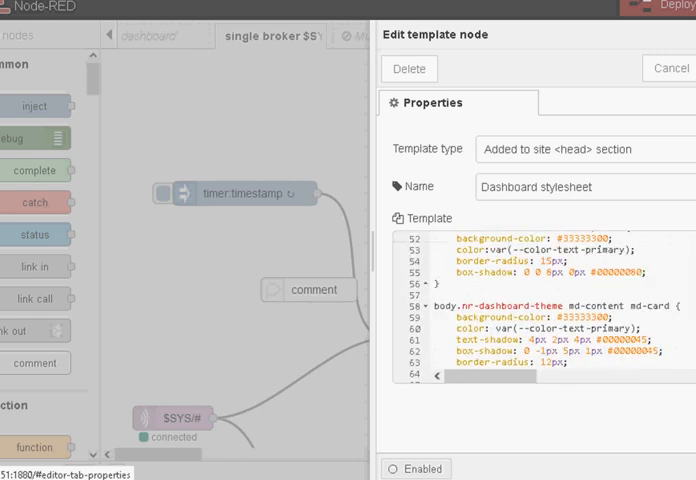
scroll(down, 3)
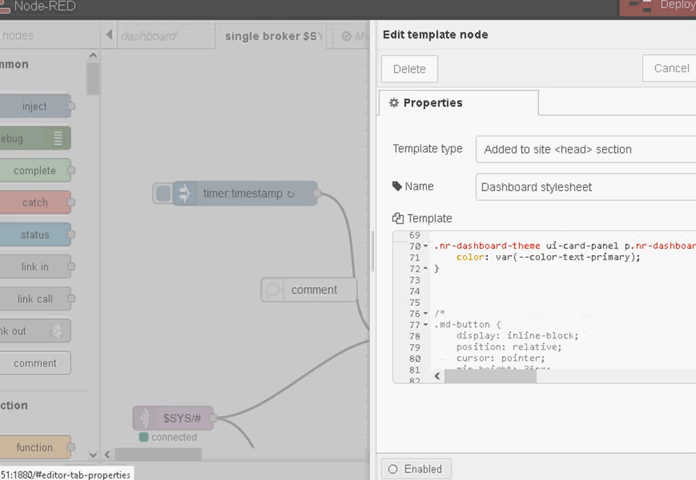
scroll(down, 3)
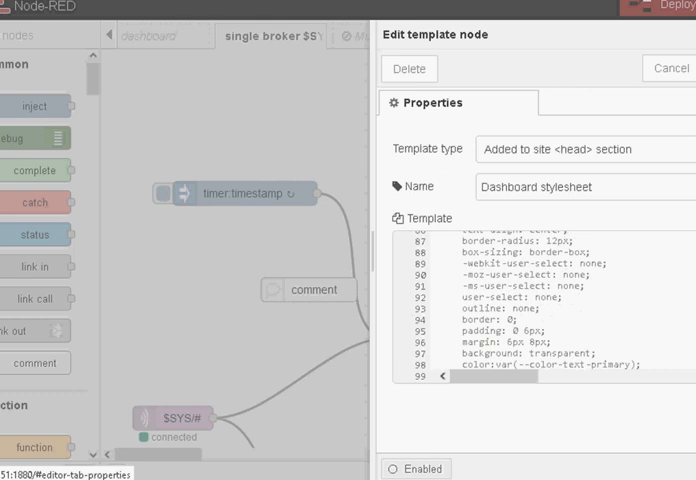
scroll(down, 3)
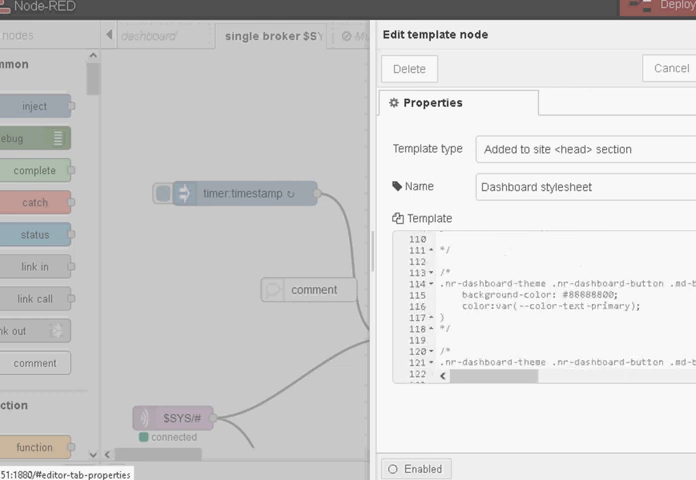
scroll(down, 3)
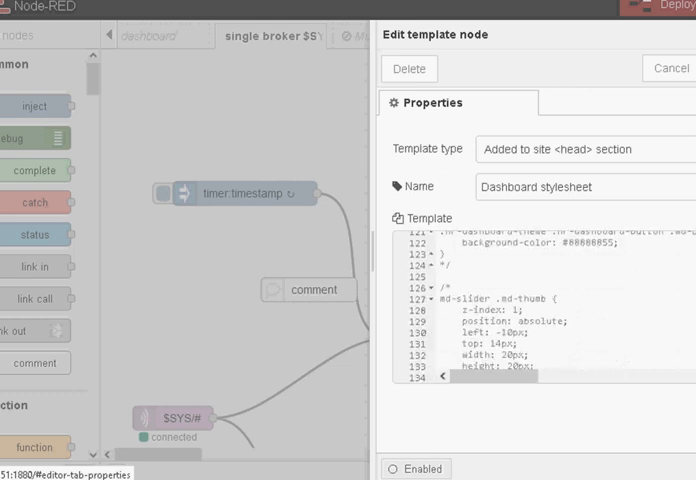
scroll(down, 3)
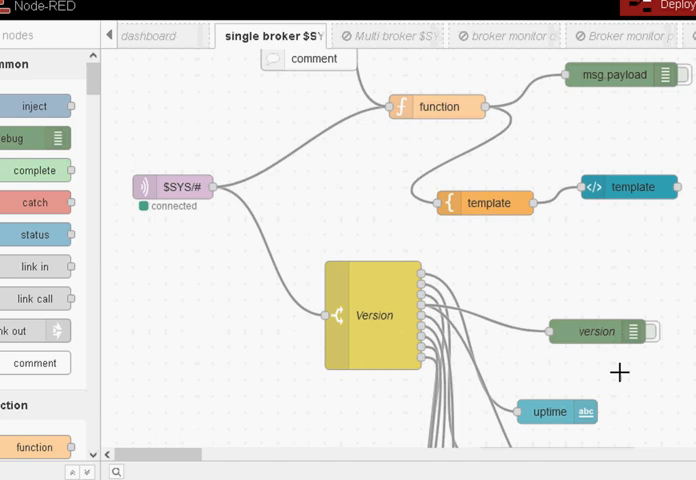
mouse_move(384, 308)
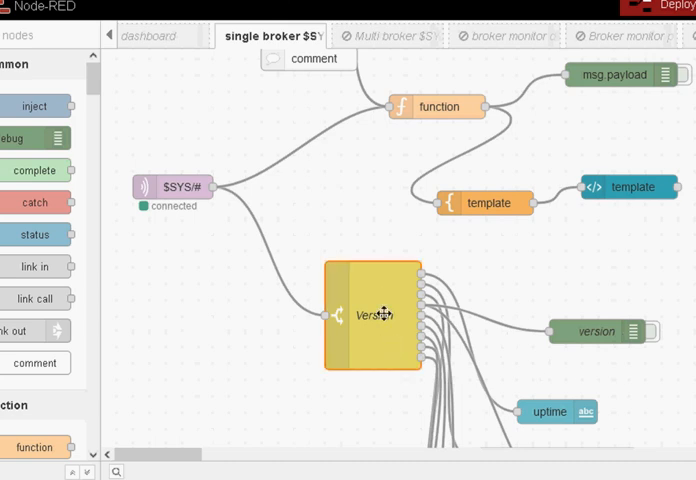
double_click(376, 316)
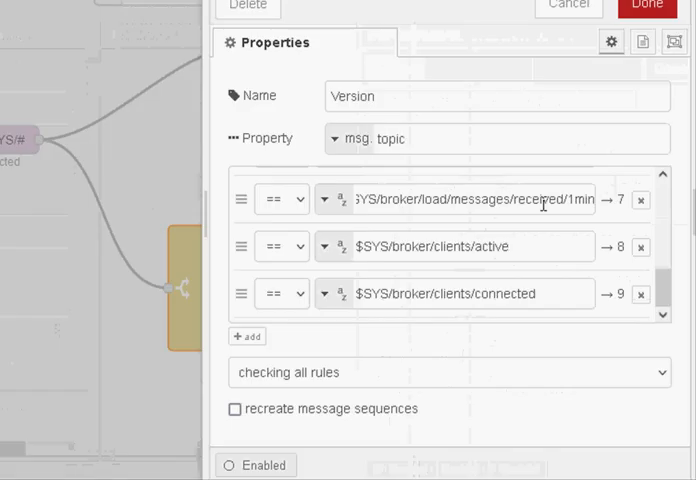
click(456, 246)
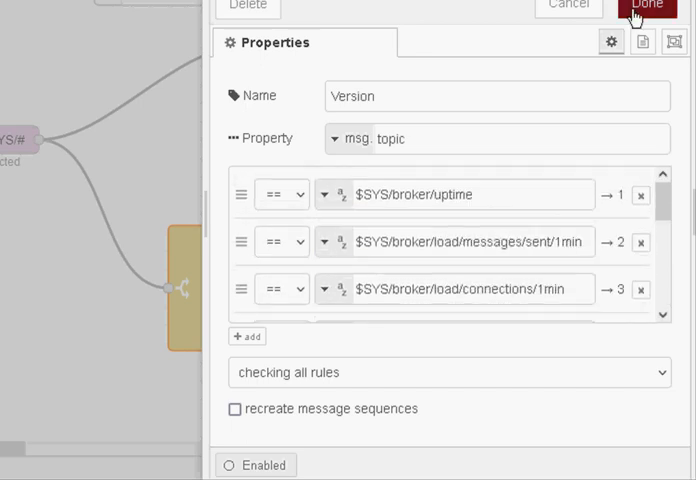
click(648, 4)
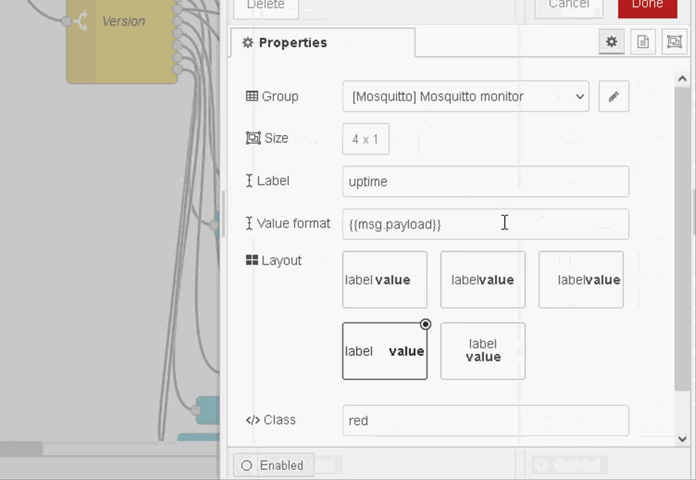
mouse_move(590, 138)
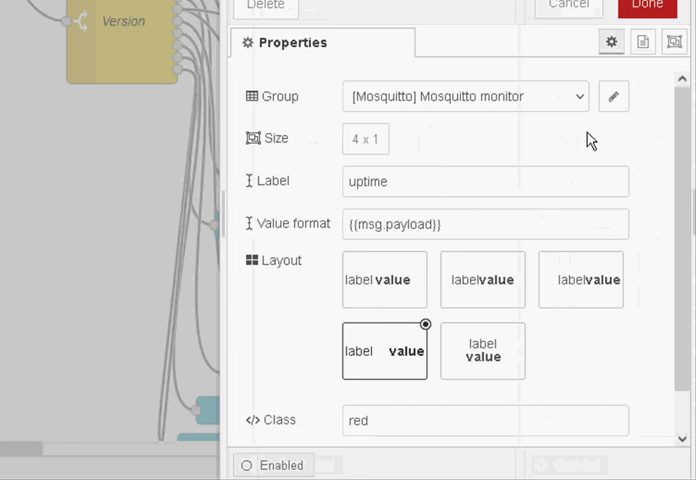
mouse_move(578, 36)
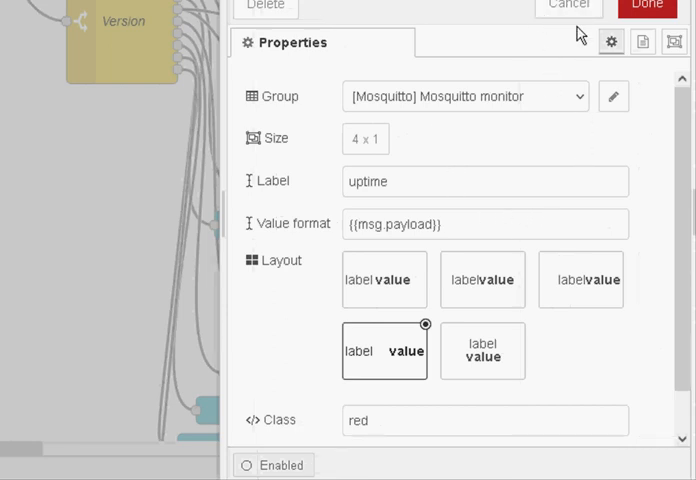
mouse_move(568, 10)
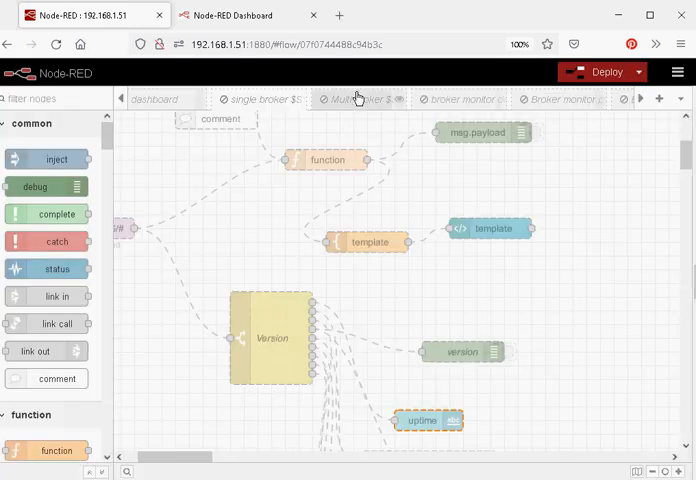
Bring the Multi broker $SYS Monitor flow forward and dismiss its properties panel.
double_click(360, 98)
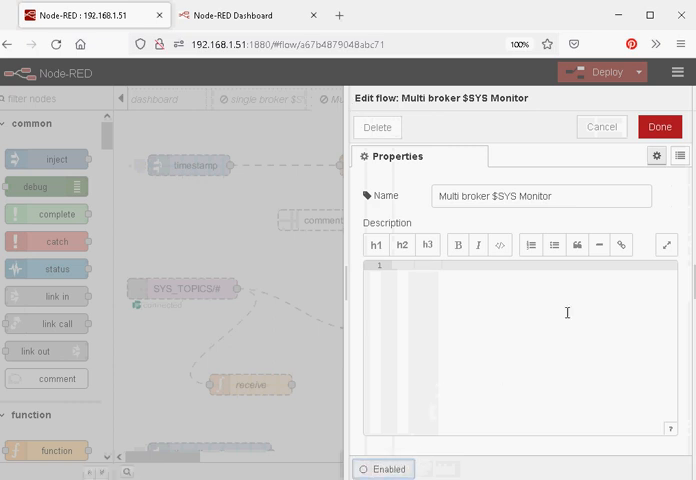
click(658, 128)
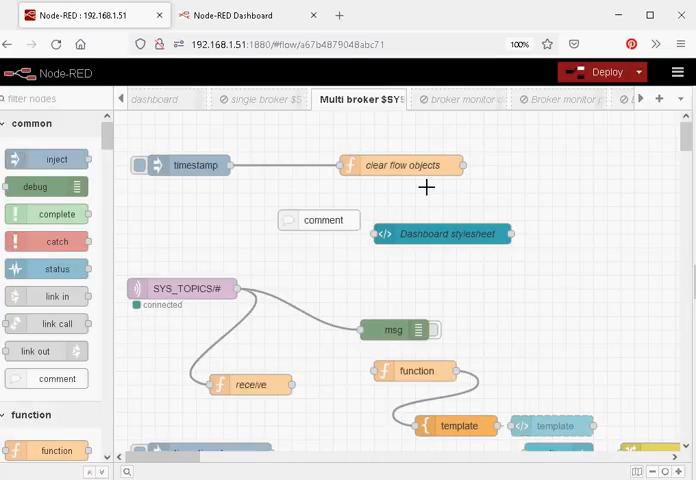
Reload the Mosquitto monitor dashboard page to check it again.
click(230, 16)
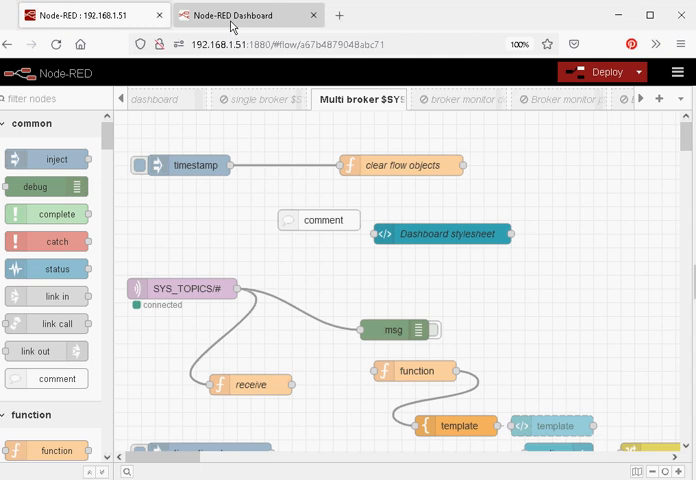
click(248, 14)
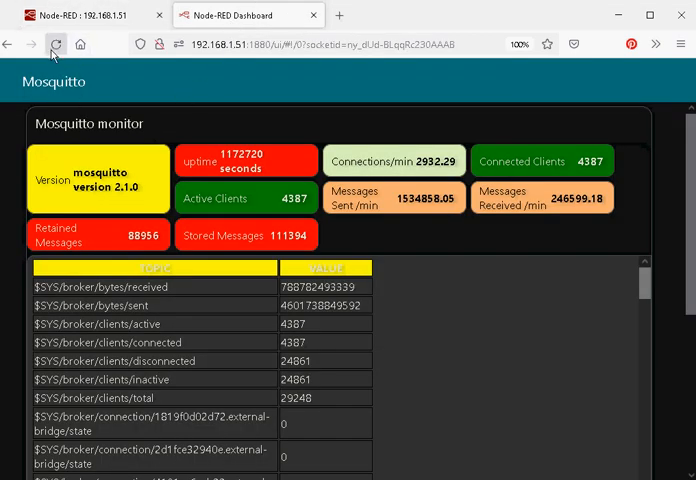
click(76, 14)
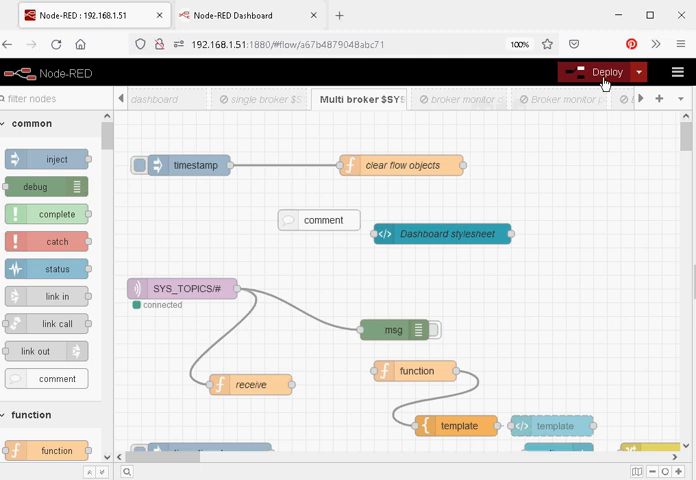
Deploy the Multi broker $SYS Monitor flows and confirm the 'Successfully deployed' notice.
click(604, 72)
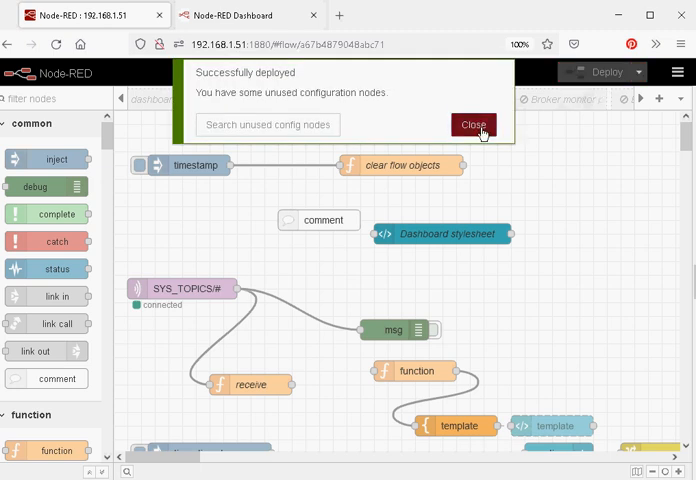
click(472, 124)
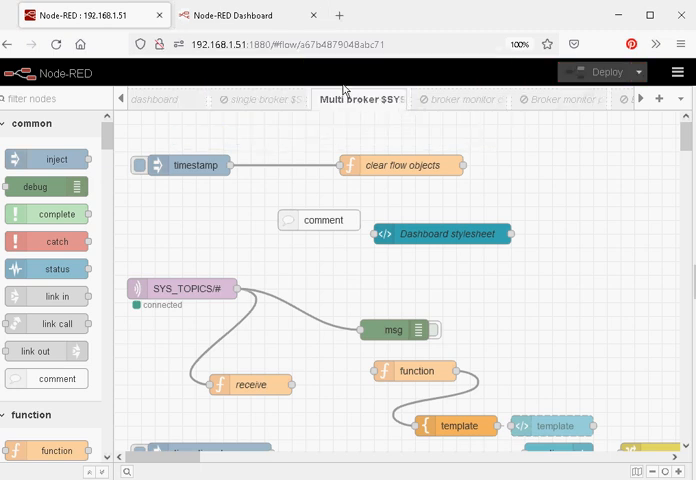
click(240, 16)
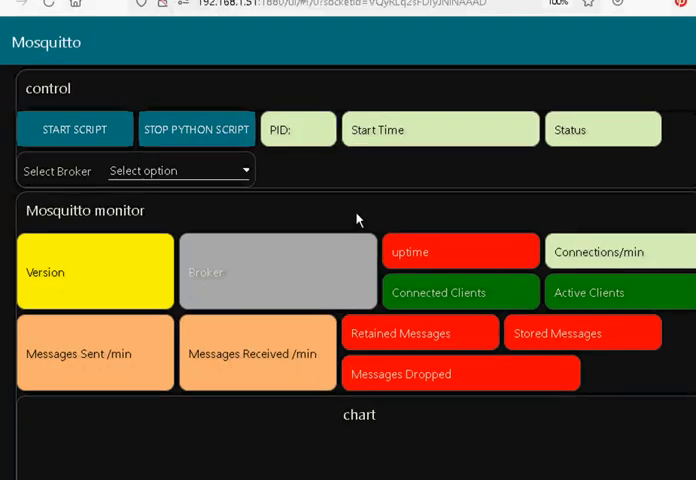
mouse_move(372, 202)
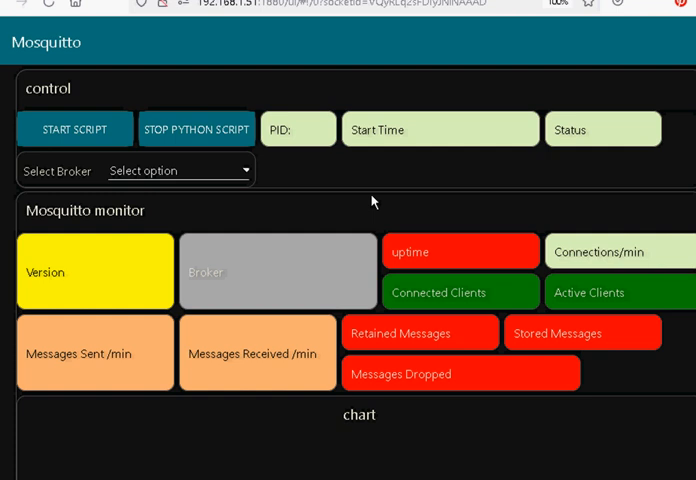
mouse_move(476, 340)
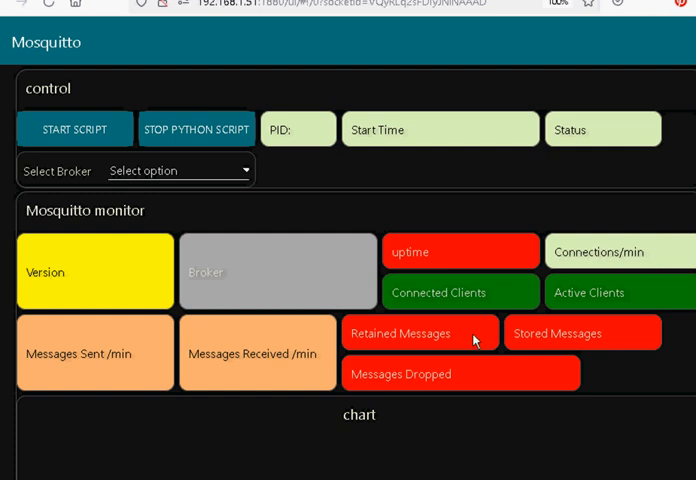
mouse_move(530, 308)
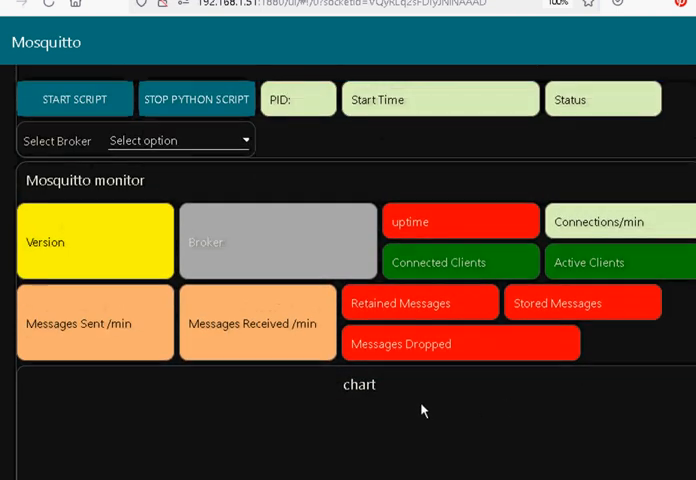
mouse_move(536, 388)
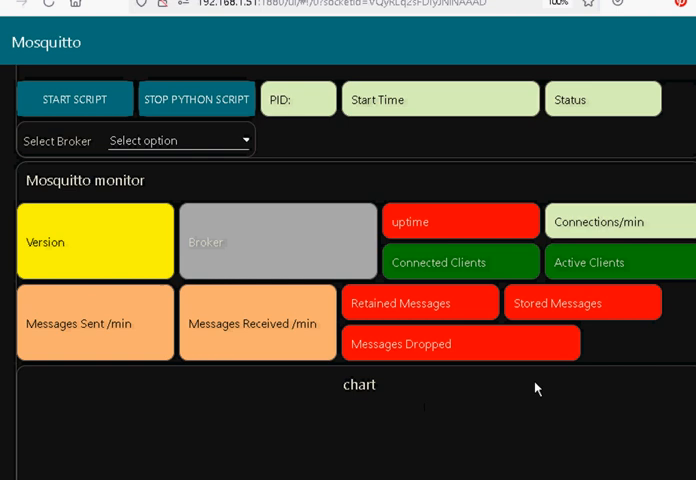
mouse_move(424, 328)
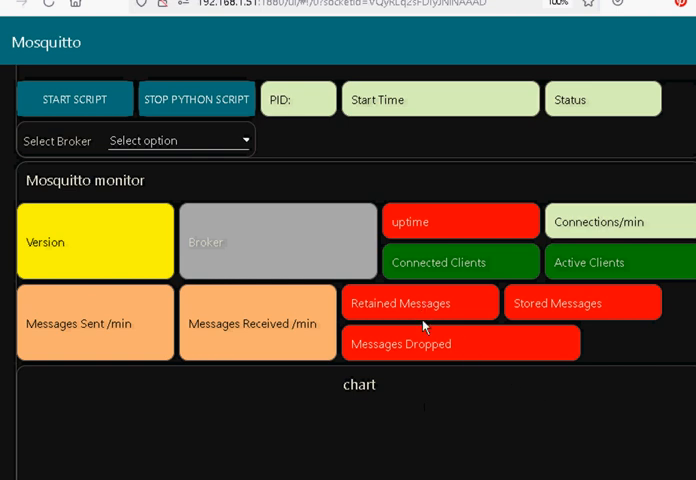
mouse_move(252, 148)
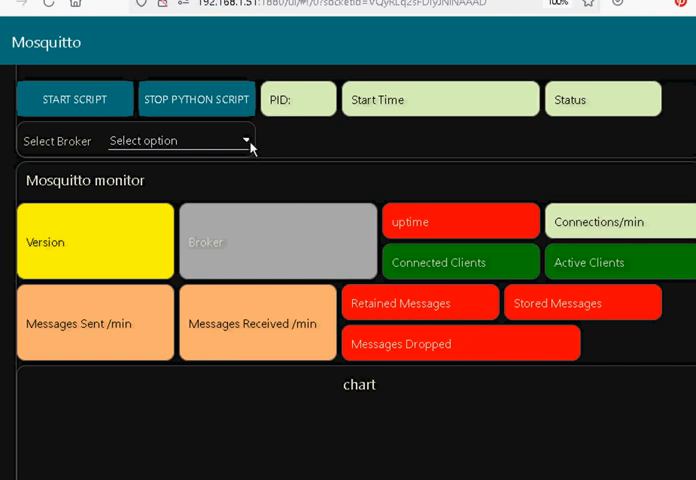
Expand the Select Broker dropdown listing local broker addresses and test.mosquitto.org.
click(178, 140)
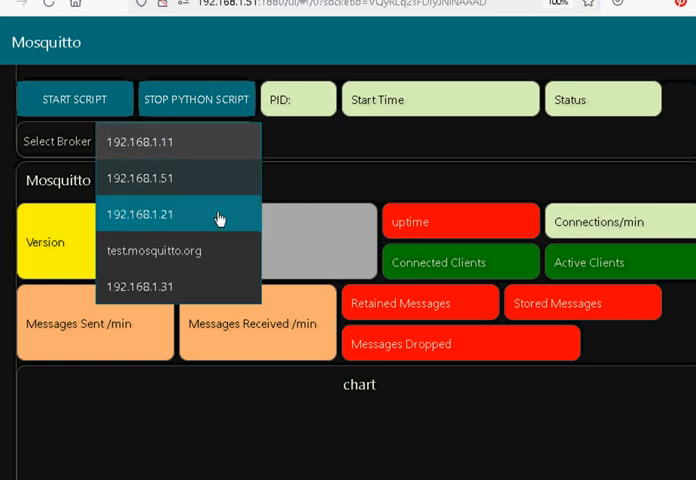
mouse_move(336, 156)
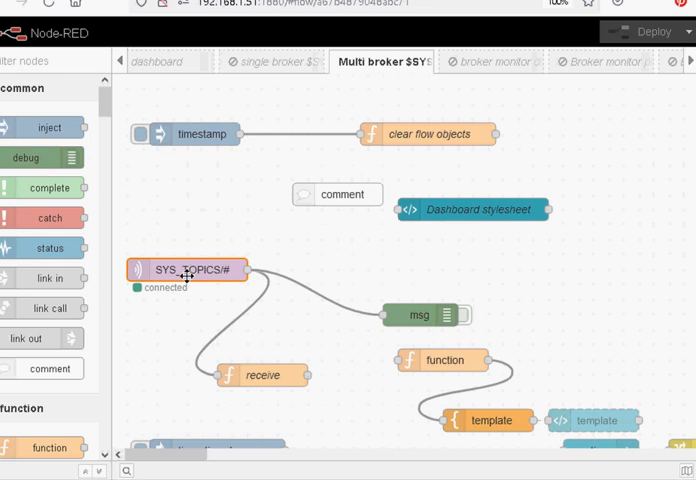
mouse_move(342, 436)
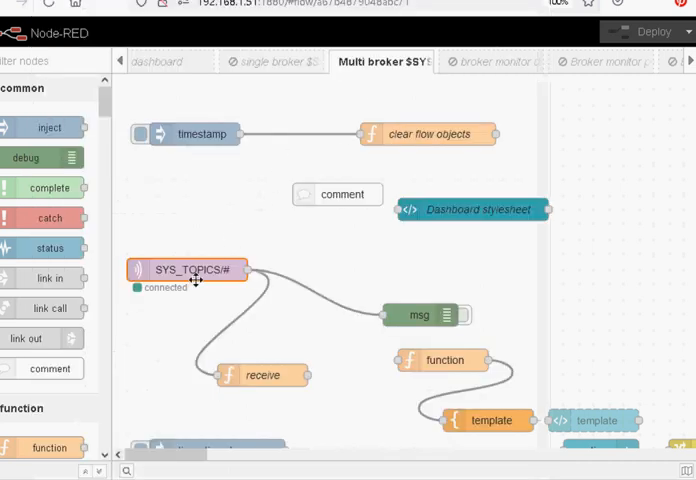
double_click(188, 270)
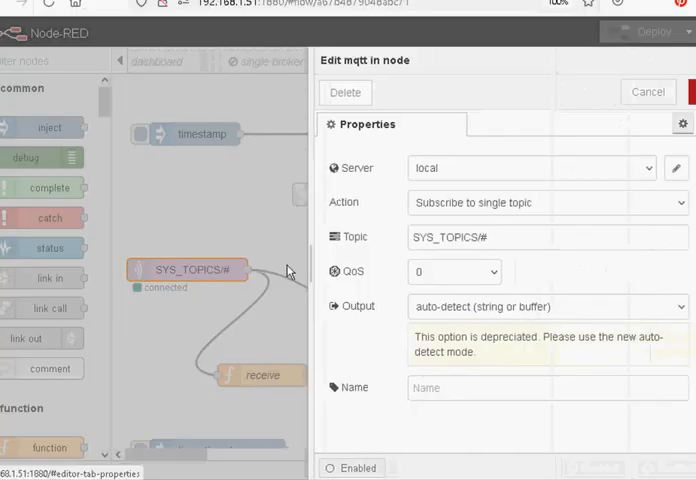
click(486, 236)
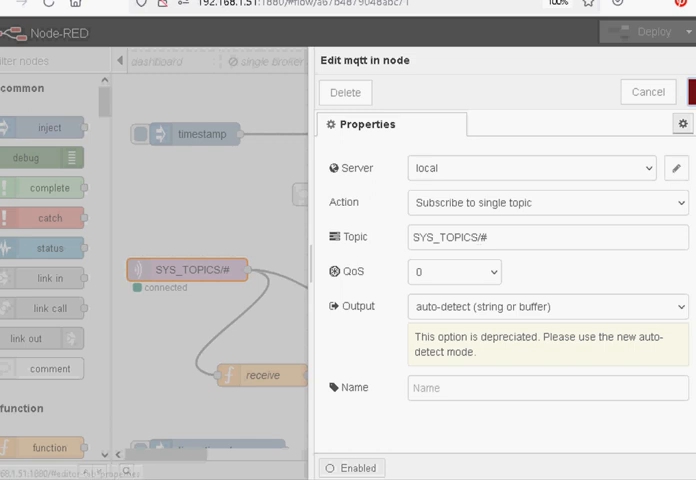
click(648, 92)
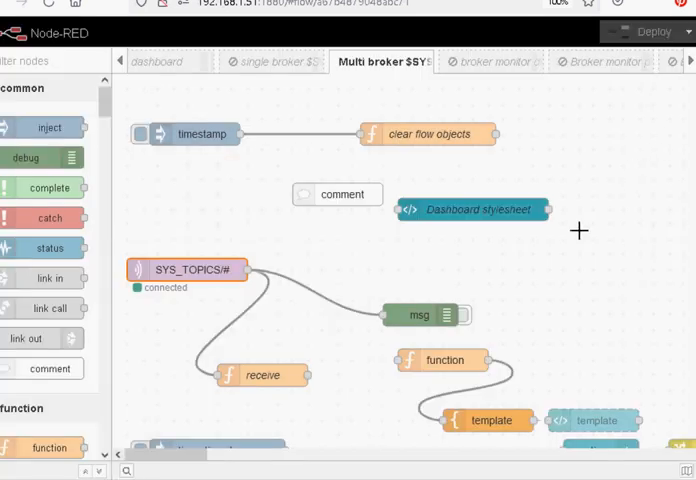
scroll(down, 3)
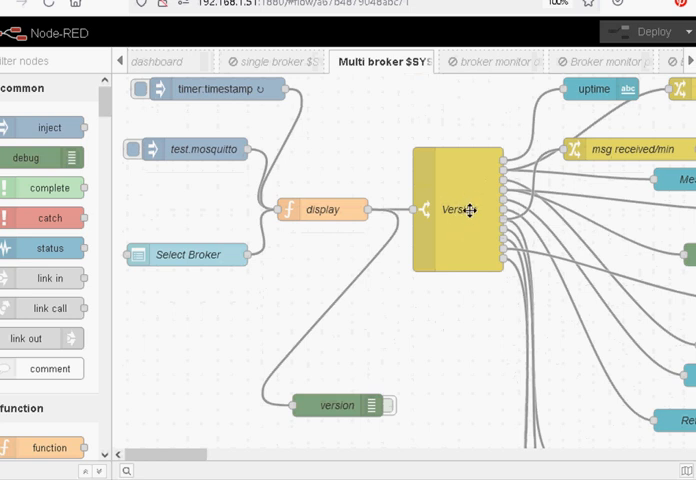
mouse_move(470, 208)
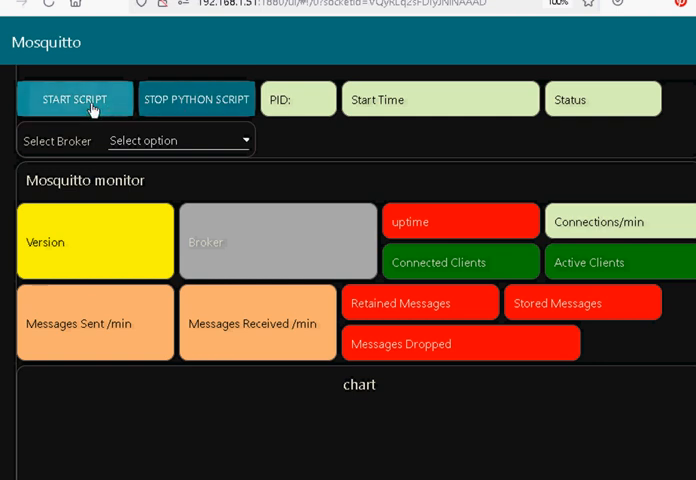
click(76, 100)
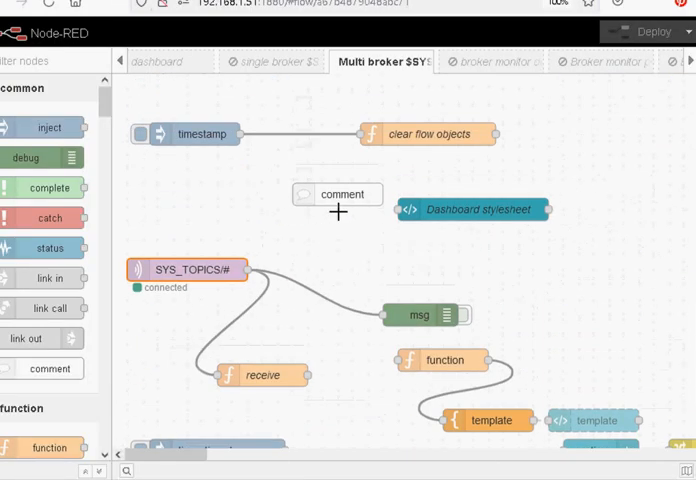
scroll(down, 3)
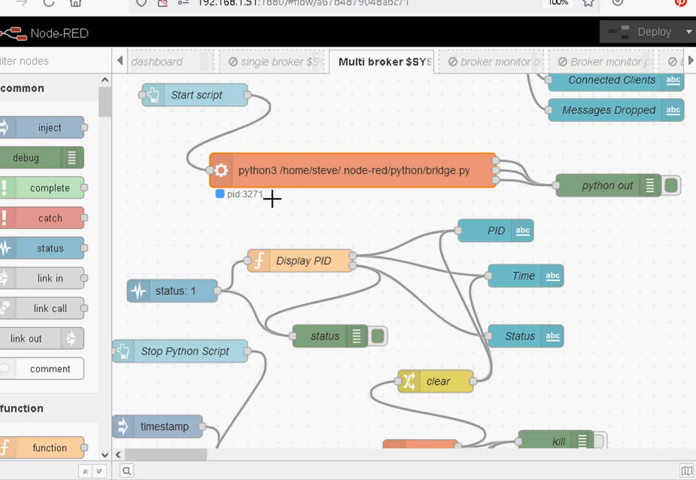
mouse_move(388, 228)
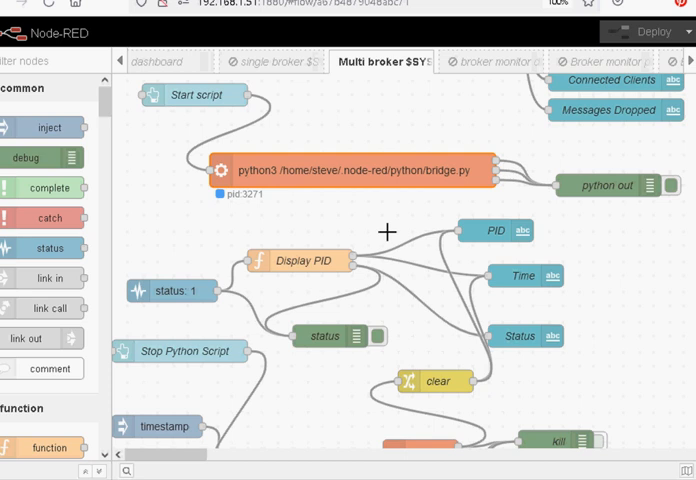
scroll(down, 3)
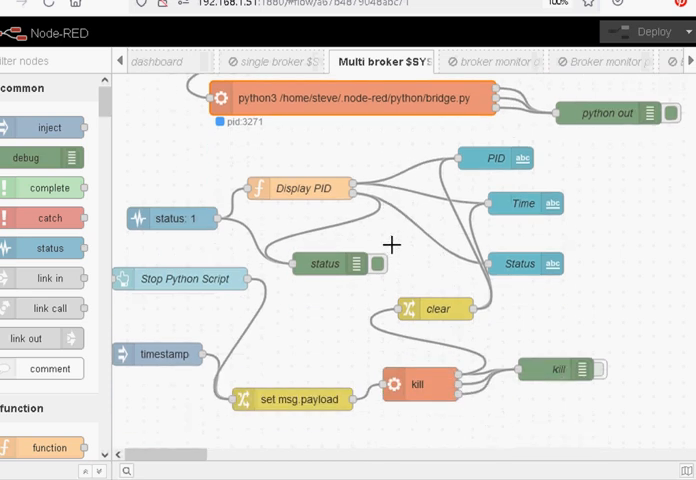
mouse_move(428, 392)
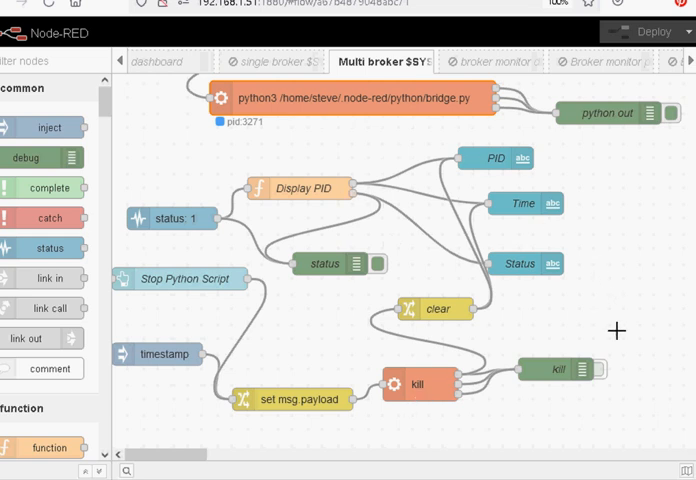
mouse_move(644, 312)
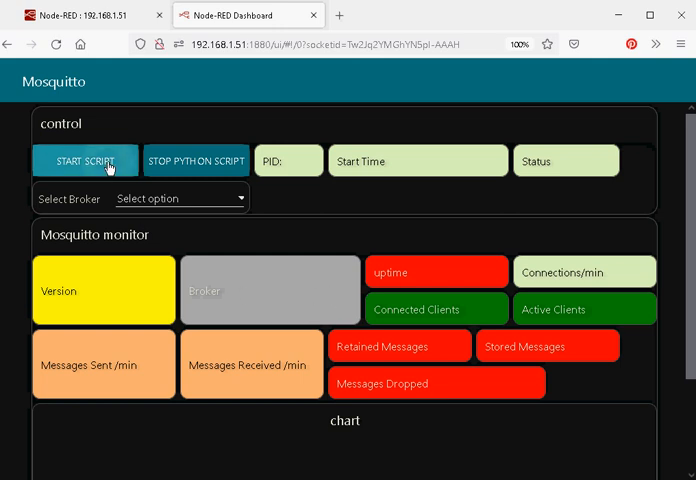
Run START SCRIPT for the Python bridge and select broker 192.168.1.21 for live stats.
click(84, 160)
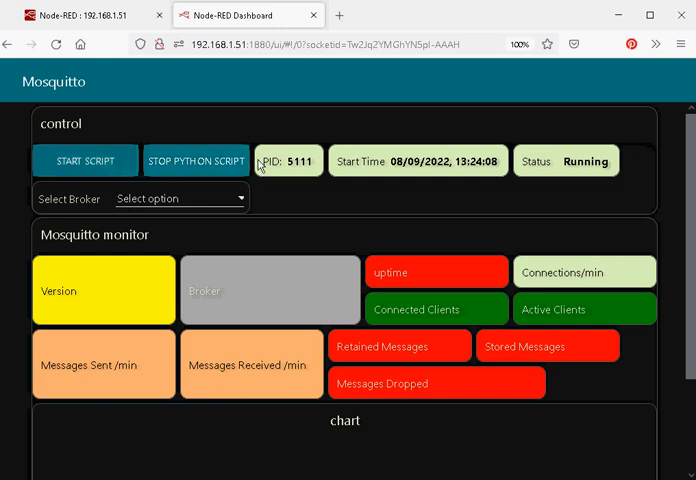
mouse_move(424, 184)
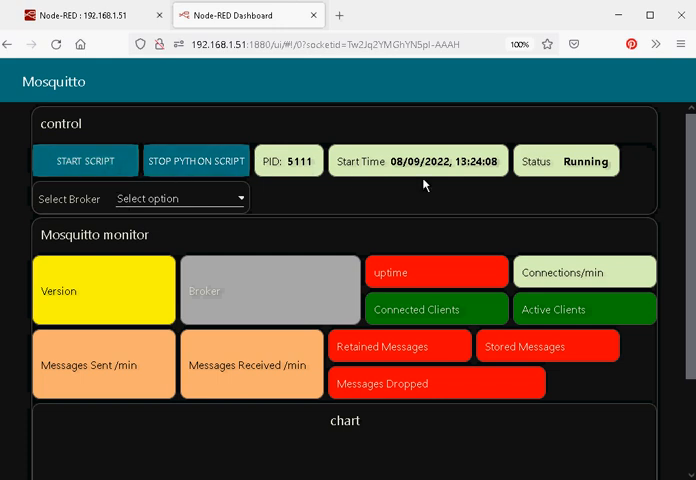
click(180, 196)
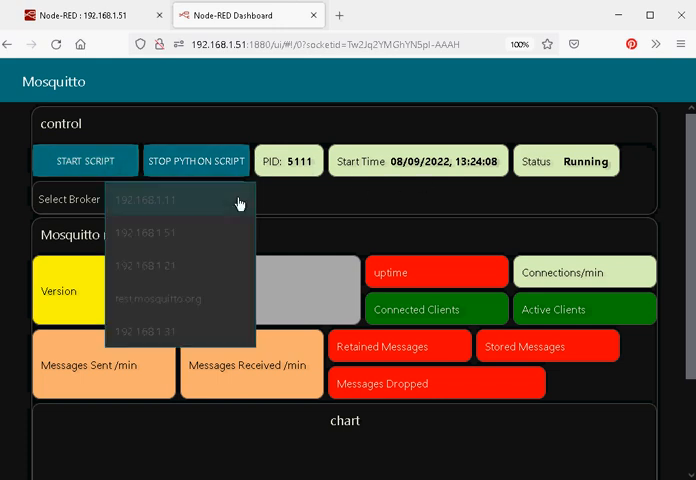
mouse_move(200, 270)
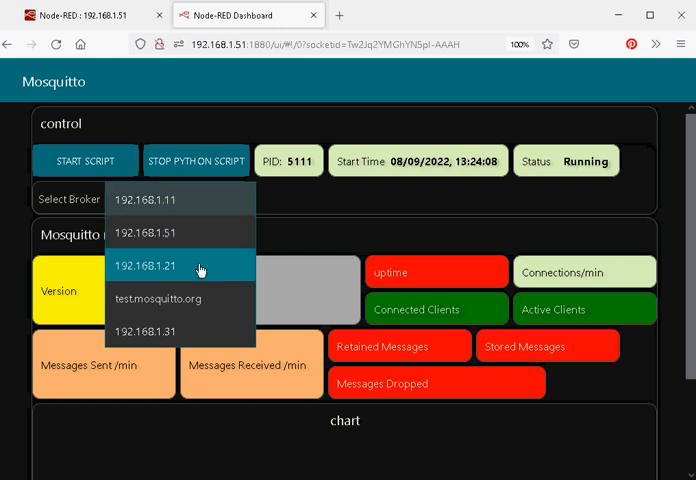
click(148, 266)
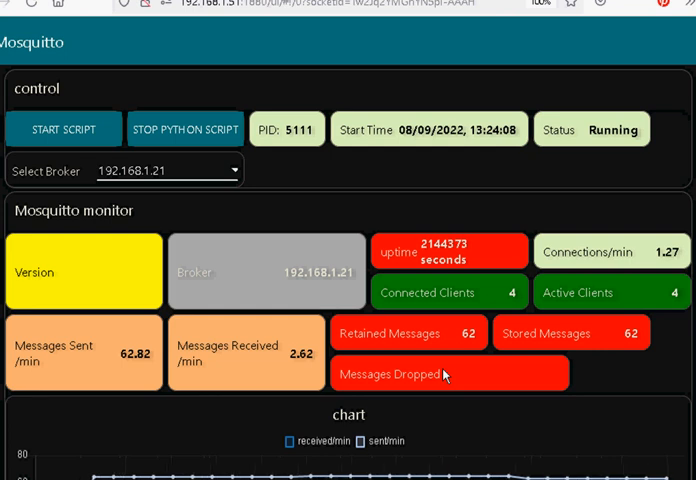
mouse_move(114, 284)
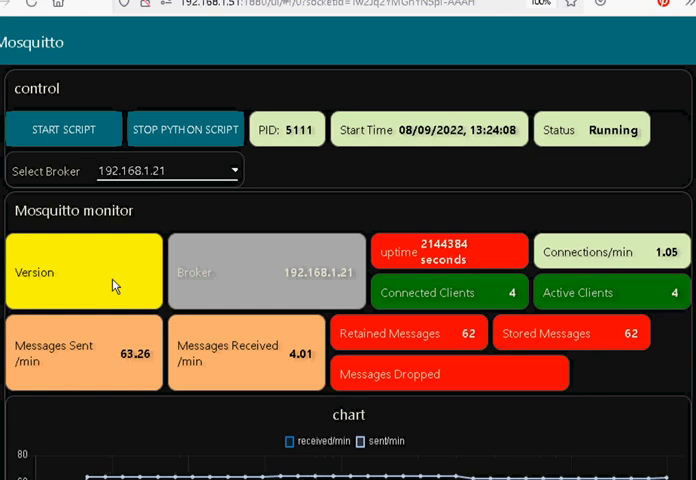
mouse_move(212, 204)
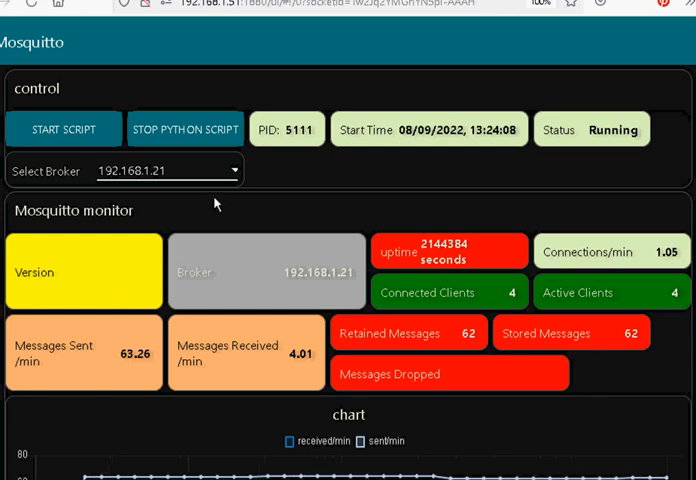
Select test.mosquitto.org as the monitored broker, showing version 2.1.0 and its message rates.
click(168, 170)
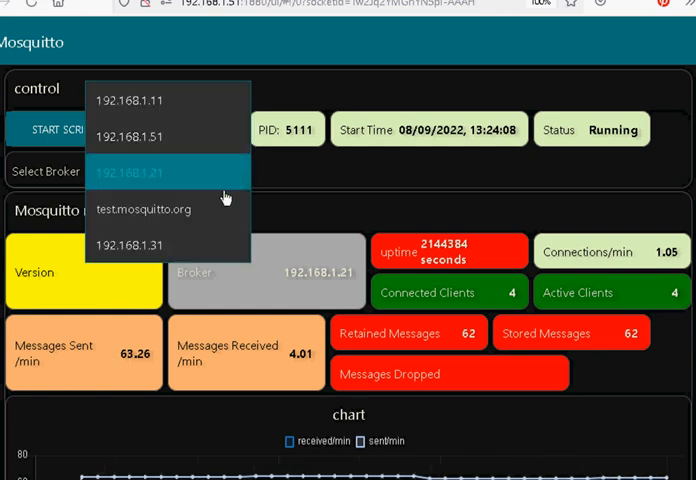
click(144, 208)
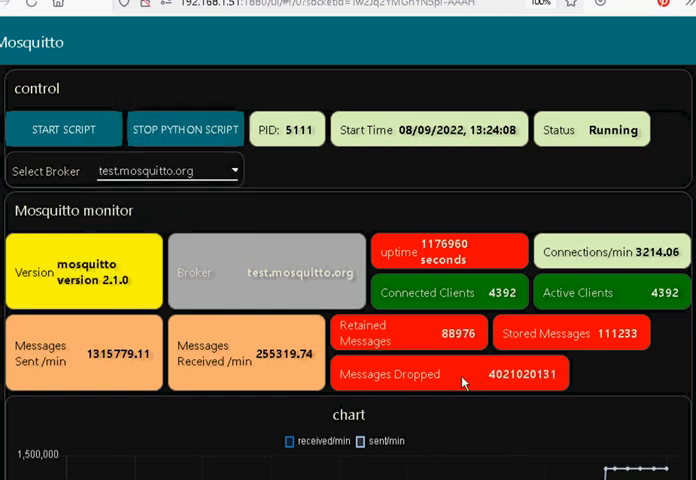
mouse_move(504, 388)
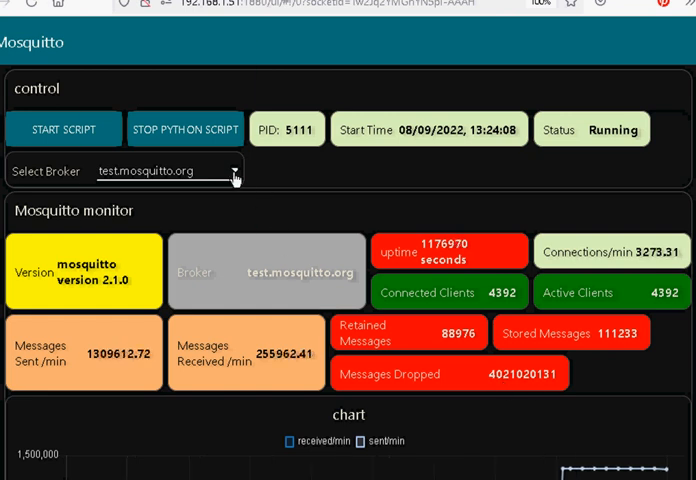
Select broker 192.168.1.51 and view its three clients and message-rate chart below.
click(168, 170)
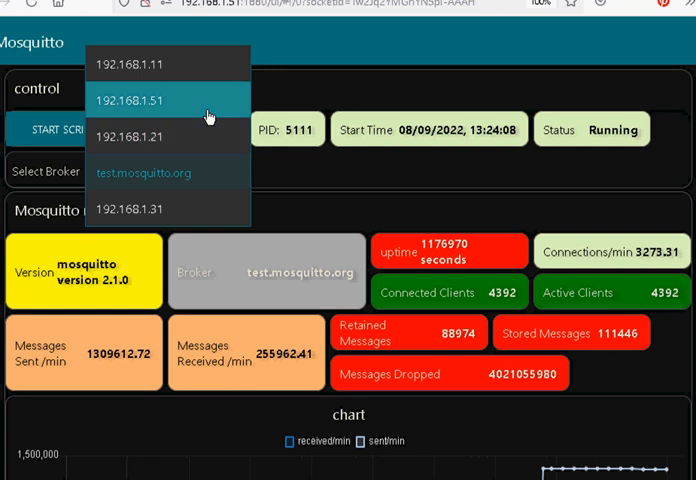
click(128, 100)
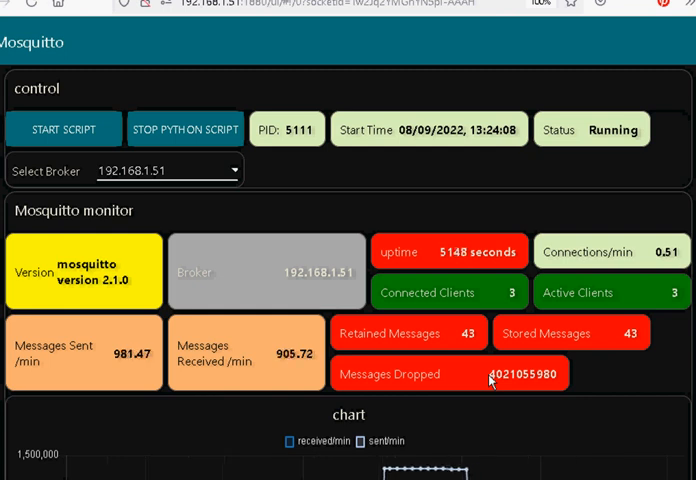
scroll(down, 3)
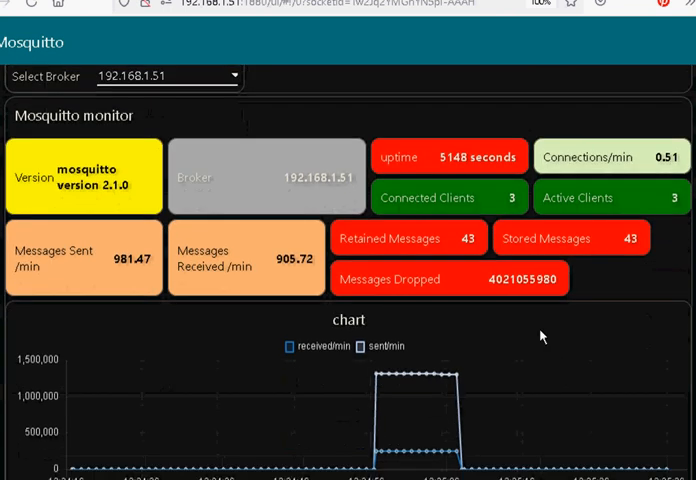